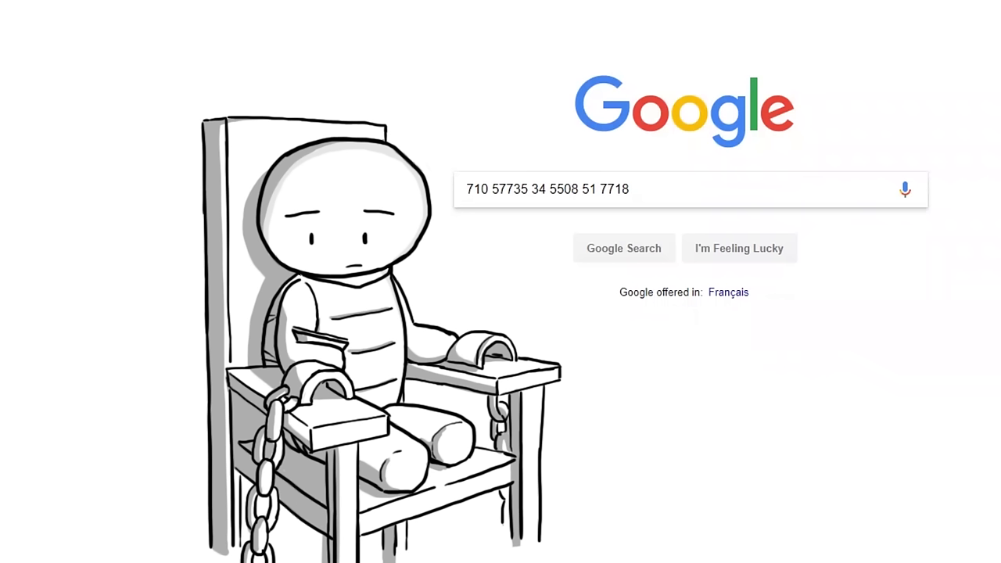
pyautogui.write('" "')
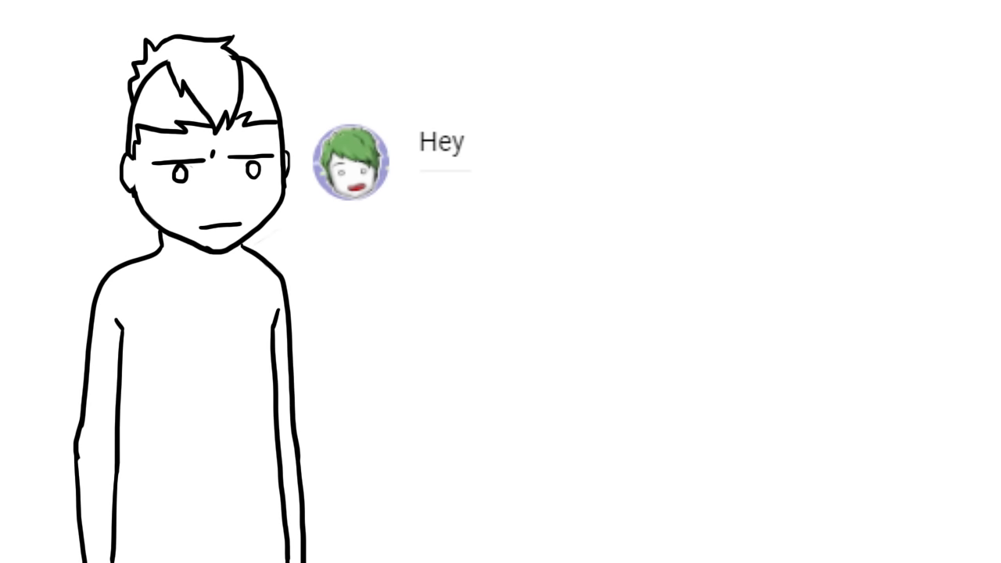
pyautogui.write('Stephen, Describe to us your')
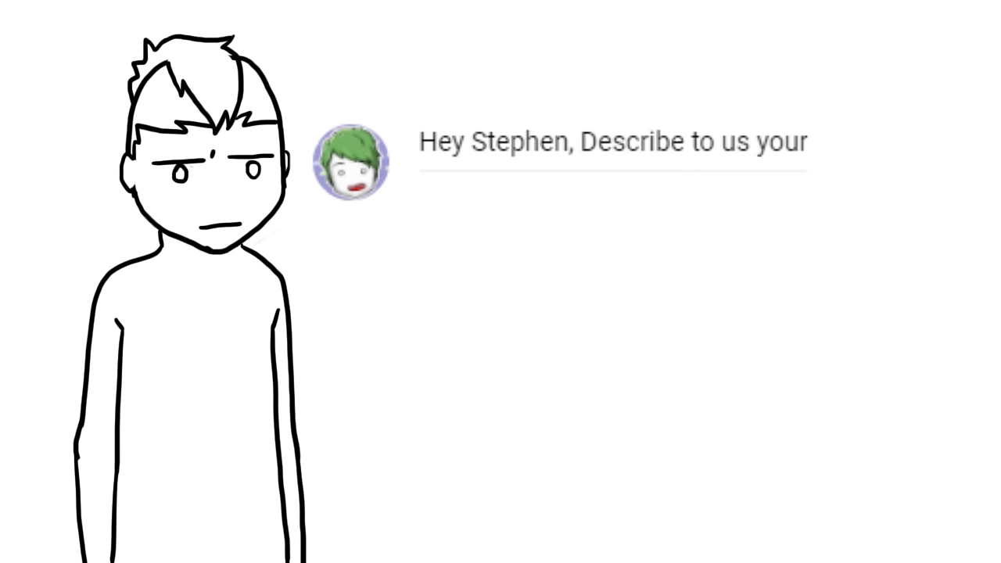